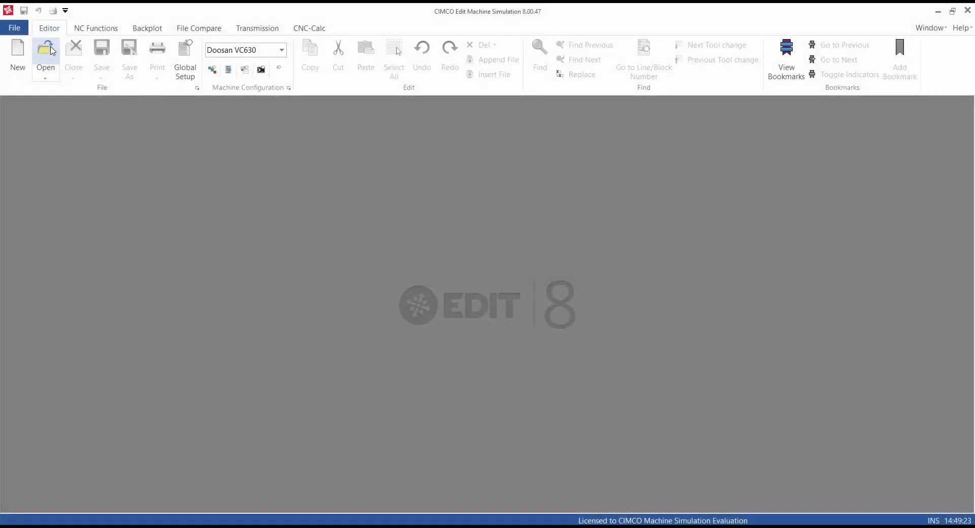
Load the turbine 2 (1).H NC program and view its listing from the top.
click(45, 50)
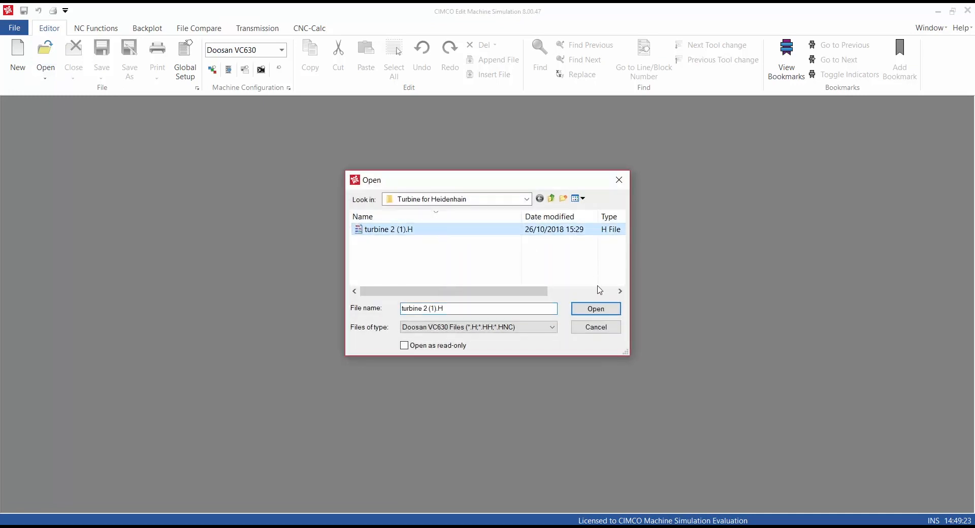
click(594, 308)
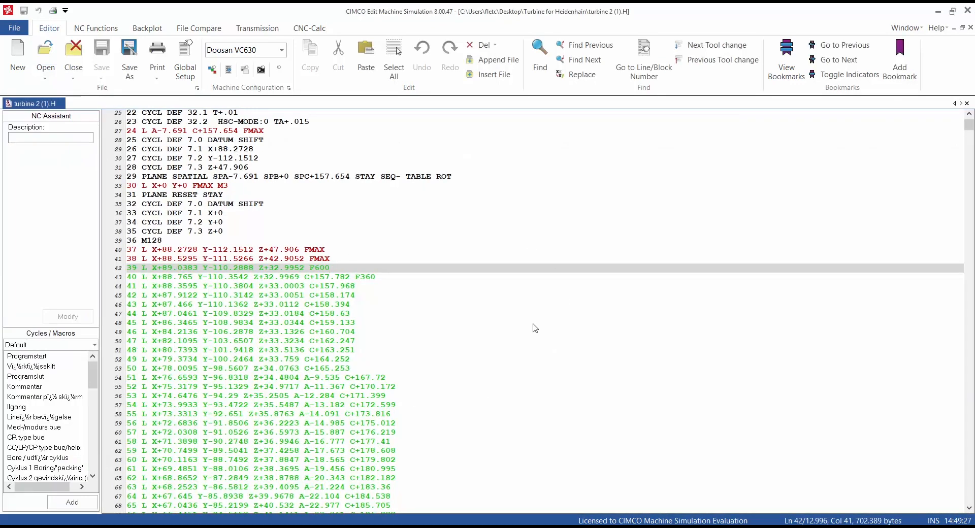
scroll(up, 3)
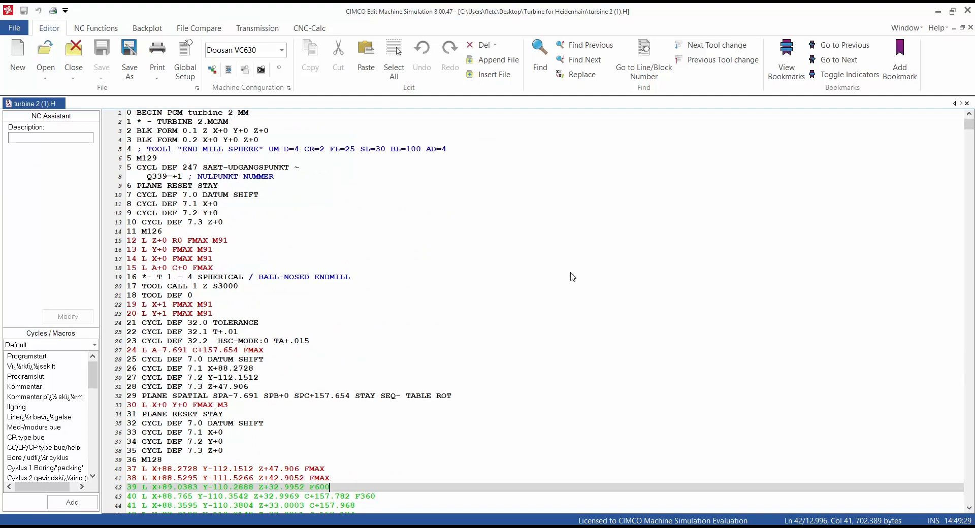
scroll(down, 3)
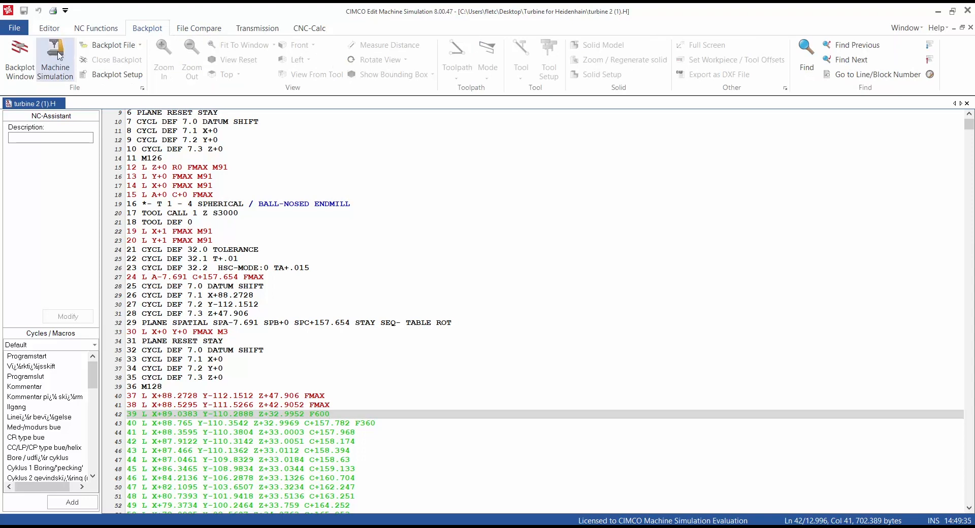
Start Machine Simulation from the Backplot ribbon and wait for the machine model to load.
click(54, 58)
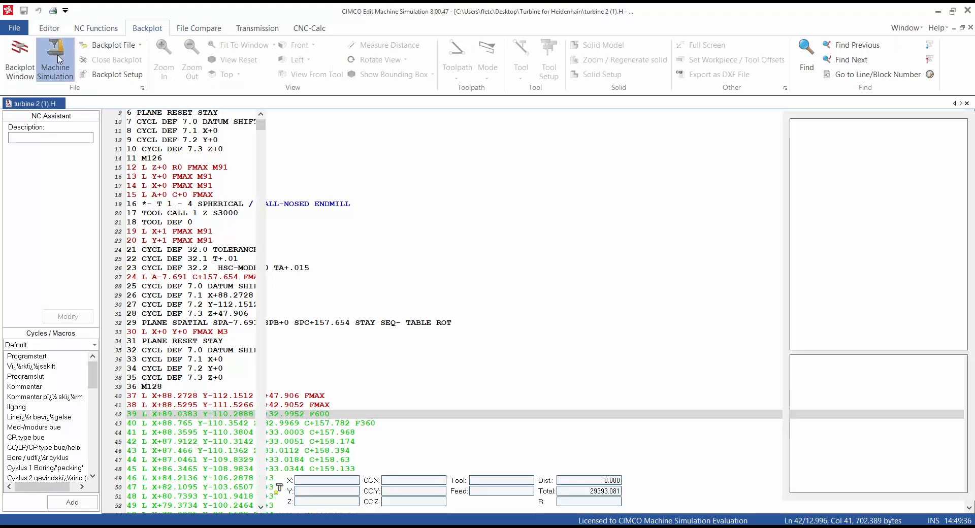
click(55, 59)
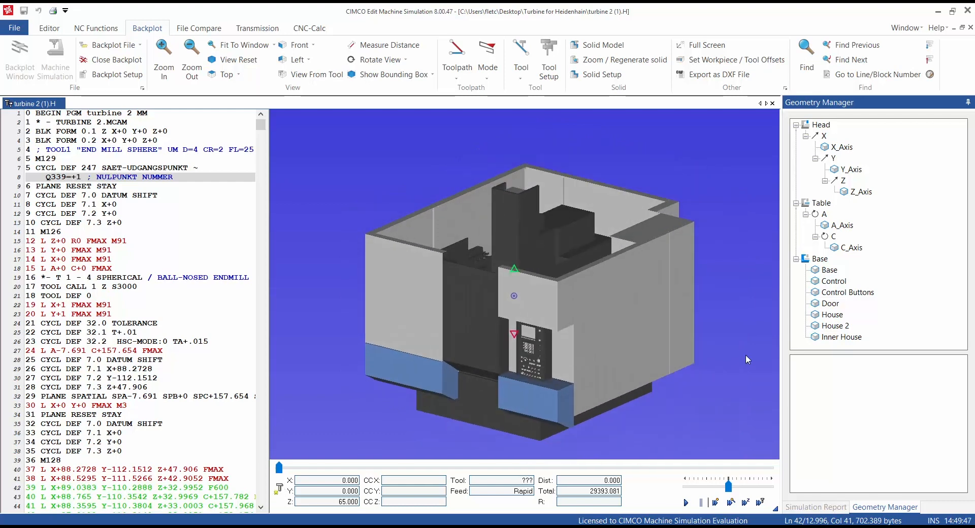
mouse_move(916, 315)
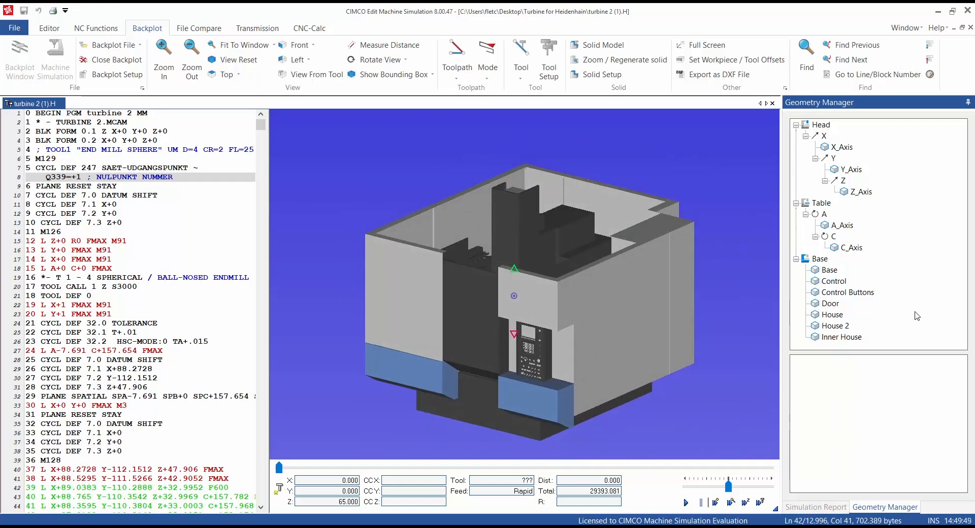
mouse_move(878, 319)
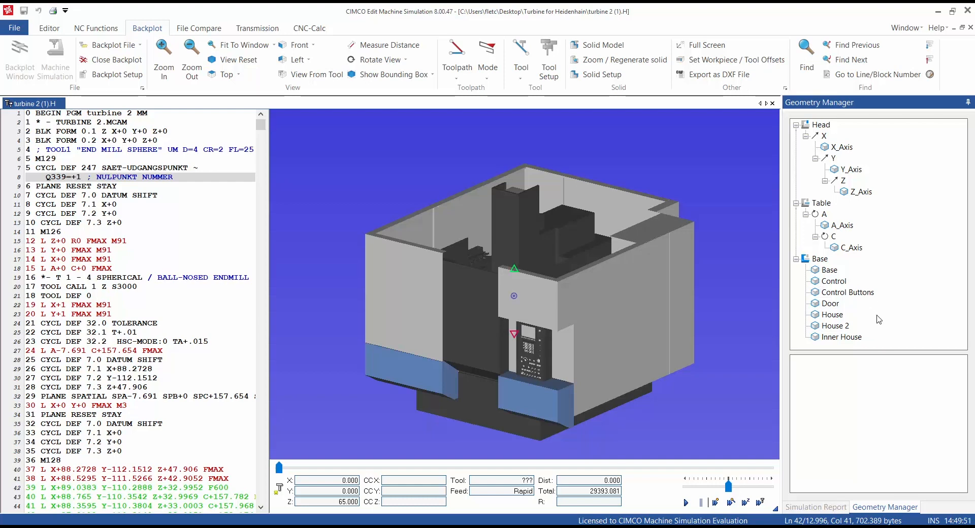
Hide the Base geometry via Toggle Visibility to expose the head and rotary table.
right_click(821, 258)
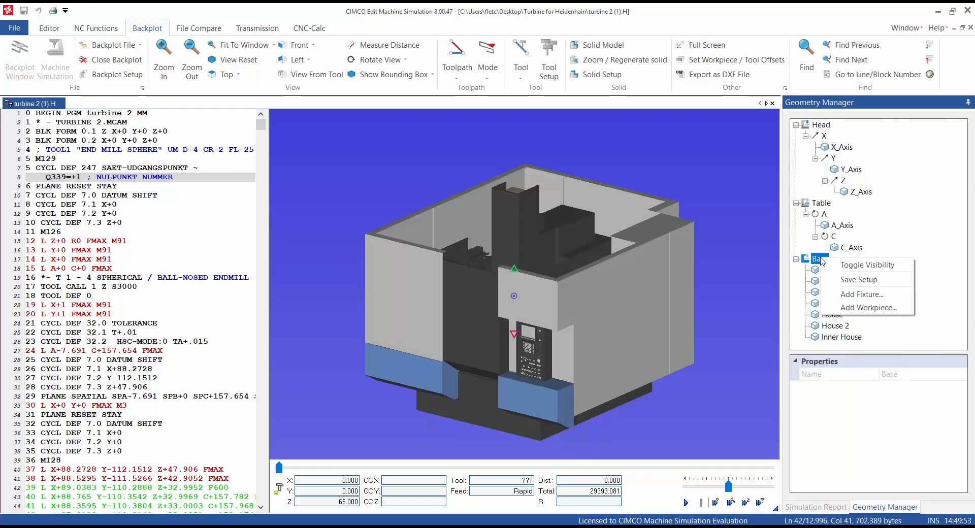
mouse_move(873, 264)
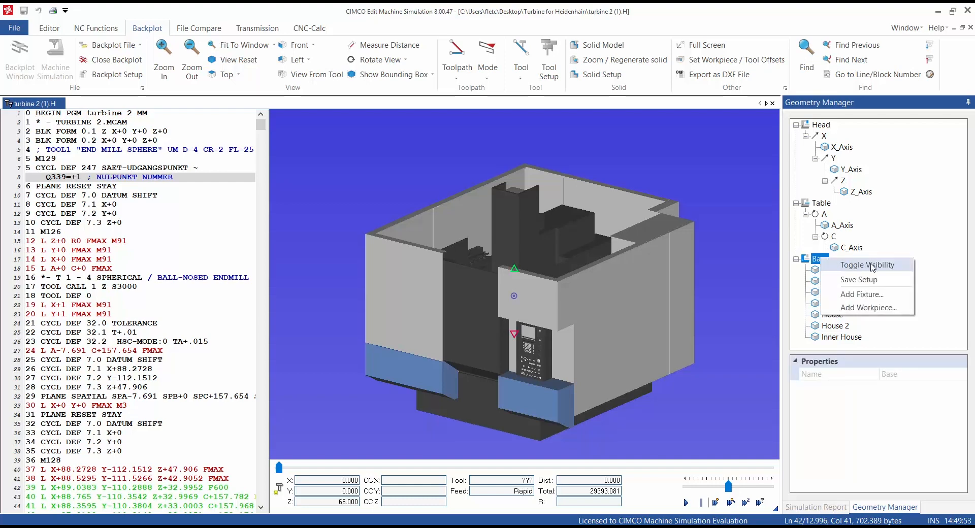
click(866, 264)
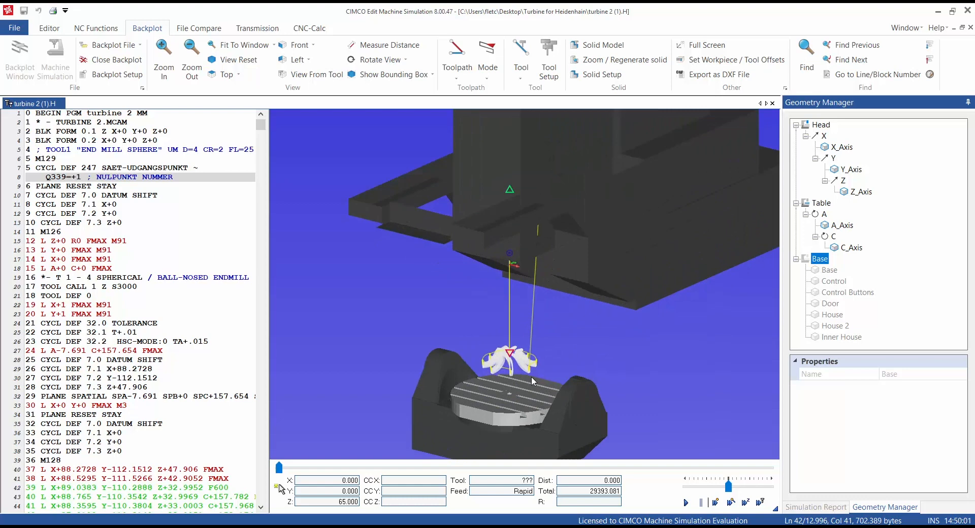
mouse_move(465, 389)
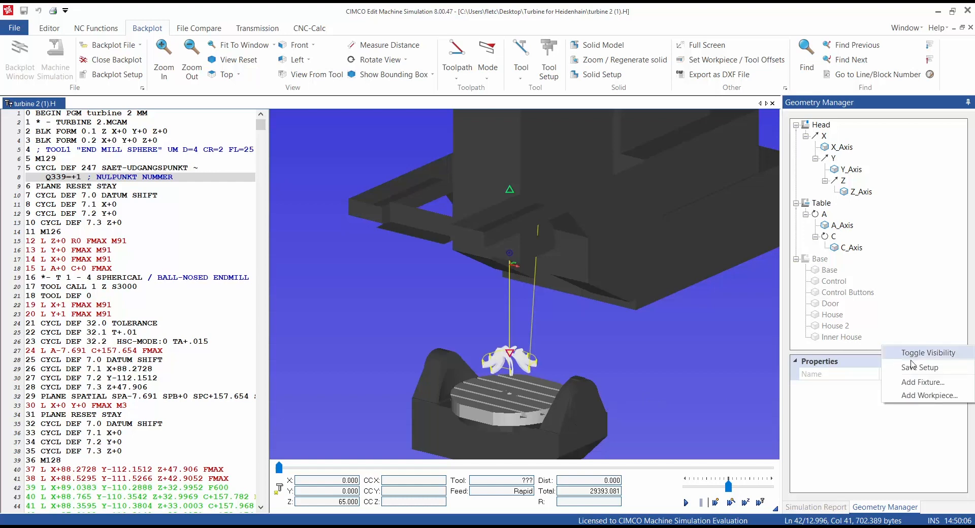
Add TURBINE.stl as a workpiece so it appears on the rotary table.
click(928, 396)
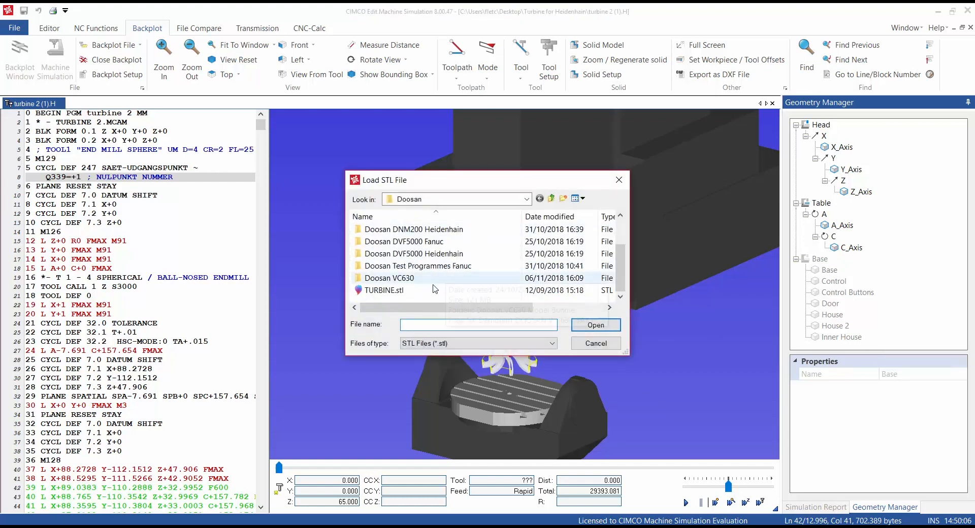
click(384, 291)
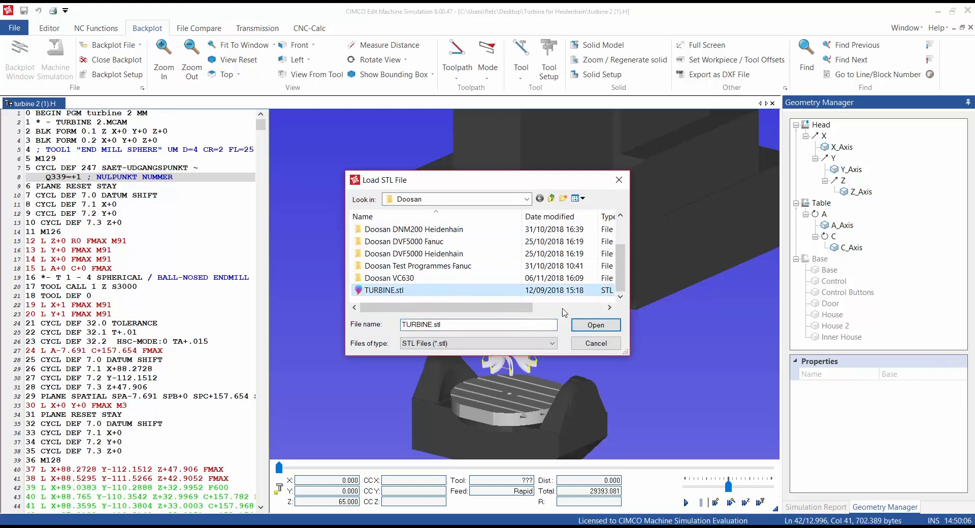
click(594, 325)
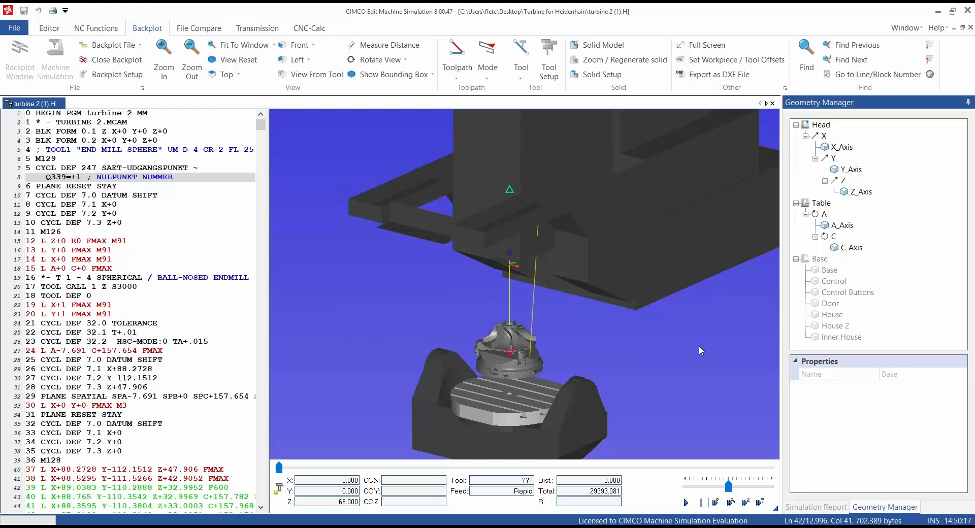
click(686, 502)
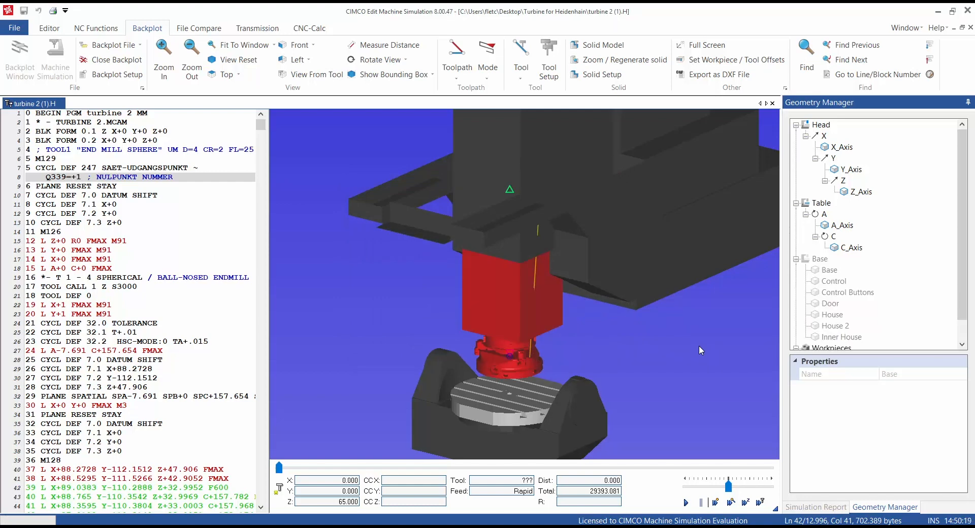
scroll(down, 3)
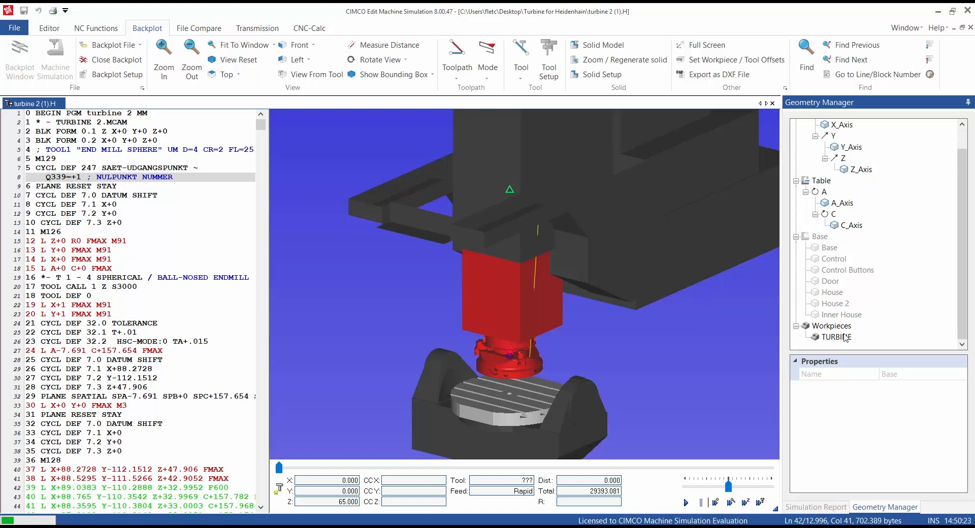
Set the TURBINE workpiece's Z translation to -730, lowering it onto the table.
click(836, 336)
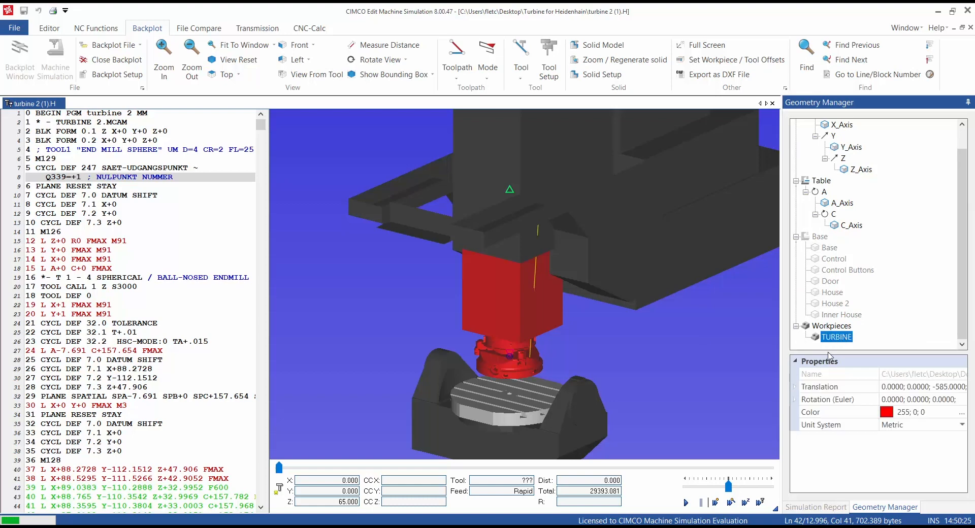
mouse_move(799, 390)
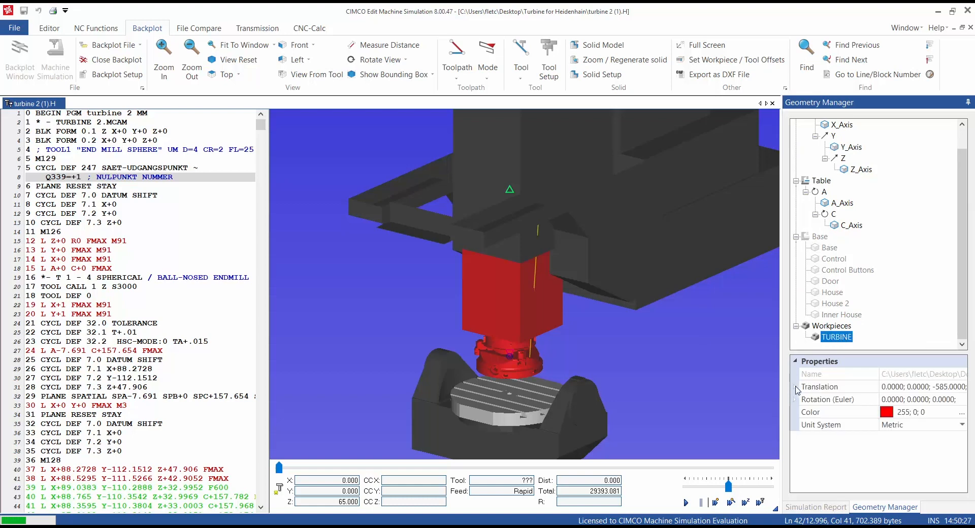
click(796, 386)
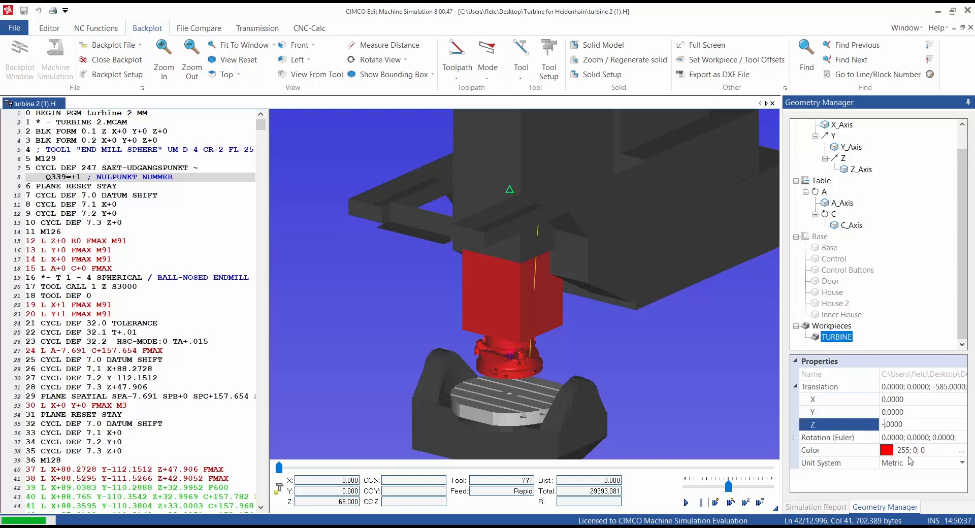
text(-730.)
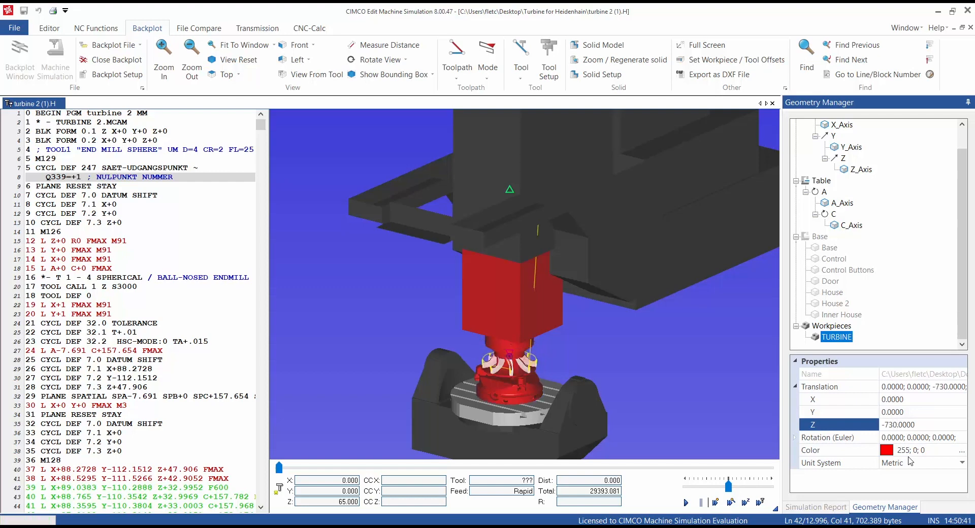
mouse_move(752, 385)
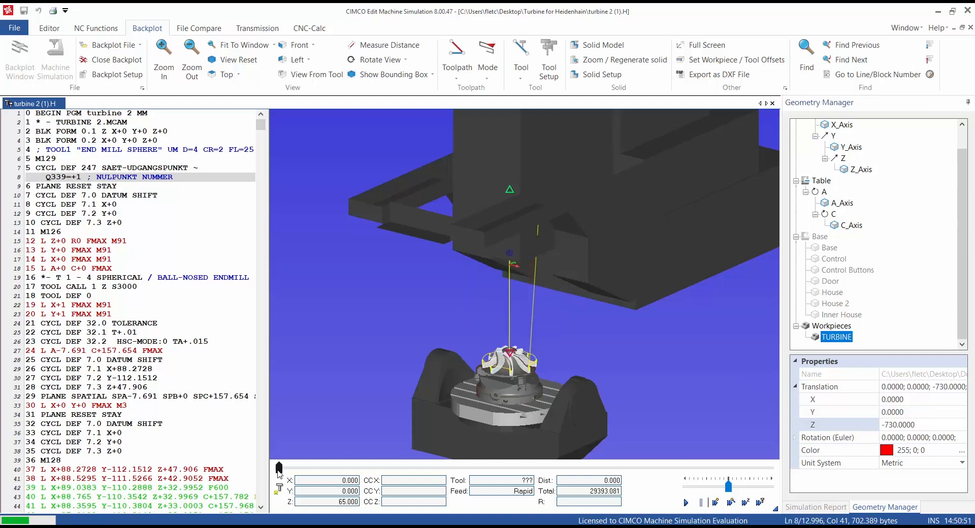
mouse_move(705, 413)
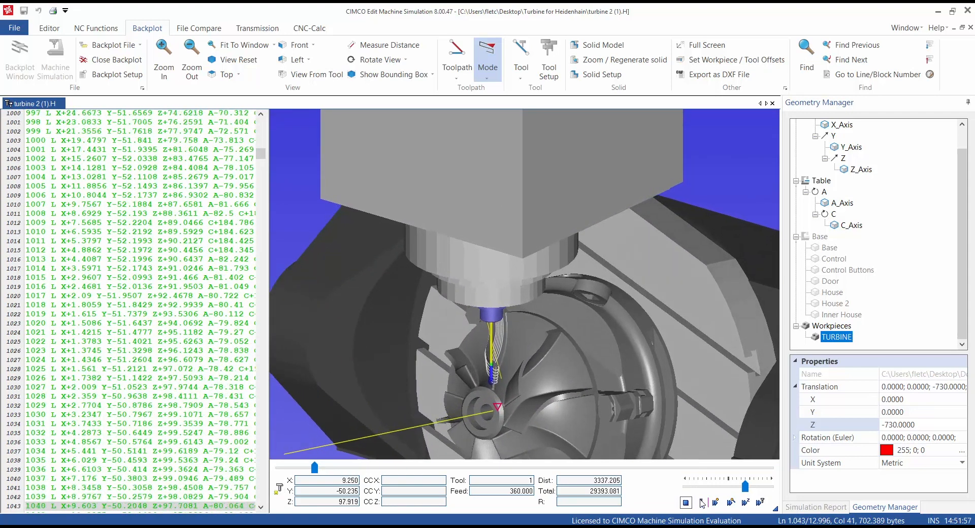
Pause the running simulation around line 1085 and bring up options for the Base geometry.
click(700, 501)
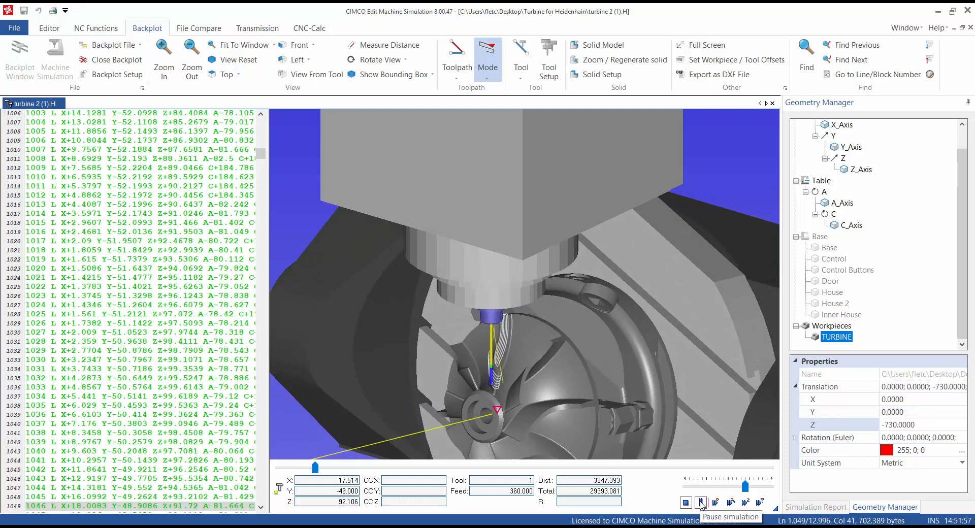
click(700, 502)
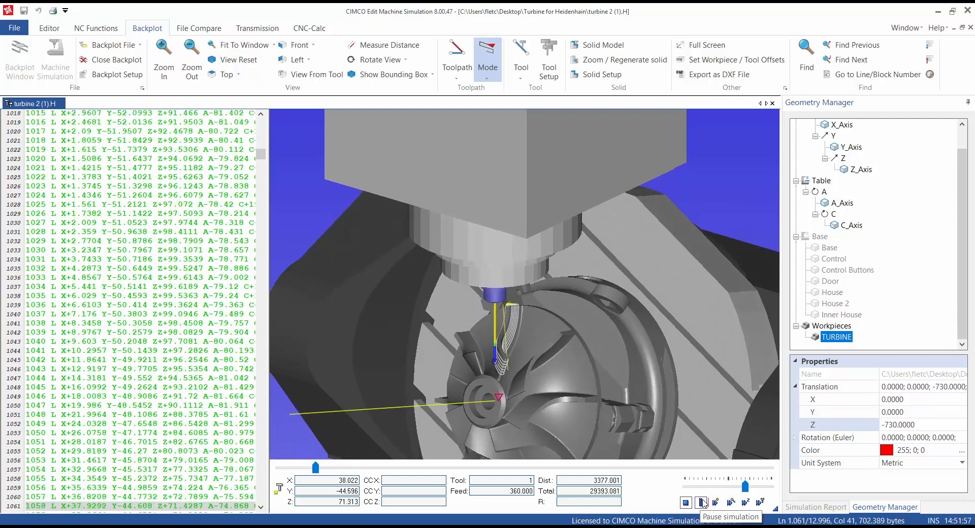
click(702, 502)
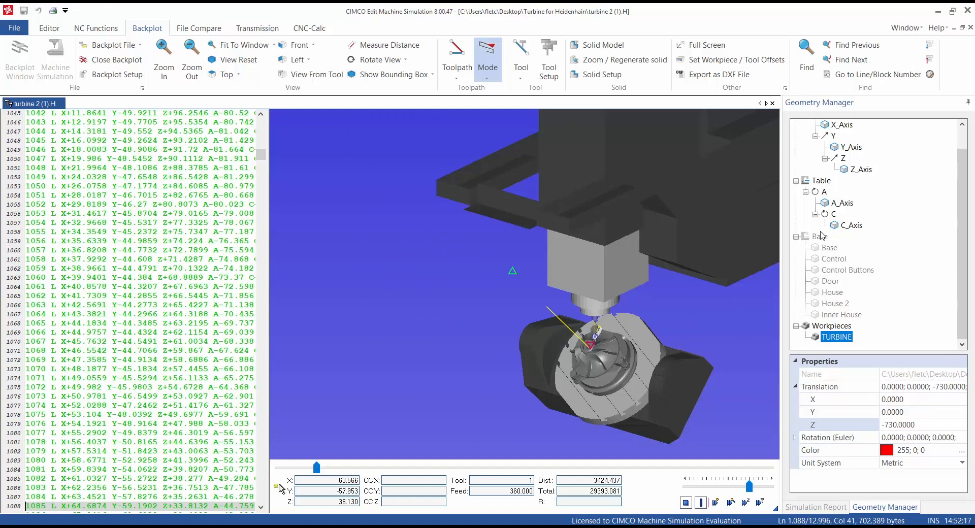
right_click(820, 236)
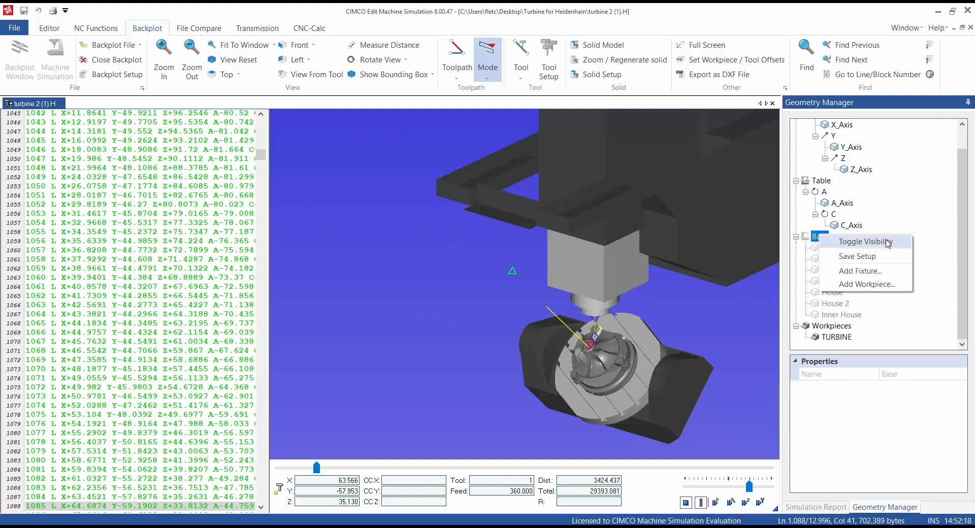